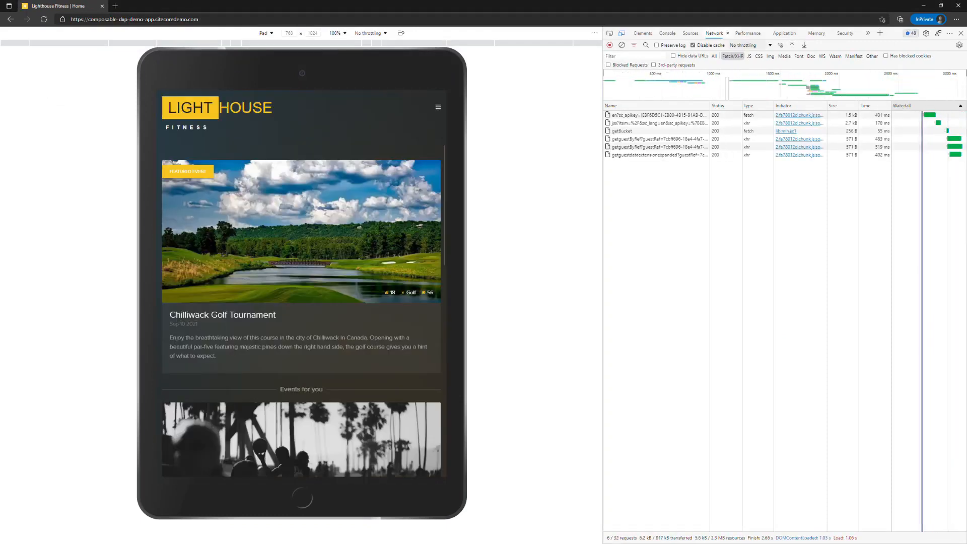
Open the session's events dialog and scroll through its Viewed page events.
click(660, 147)
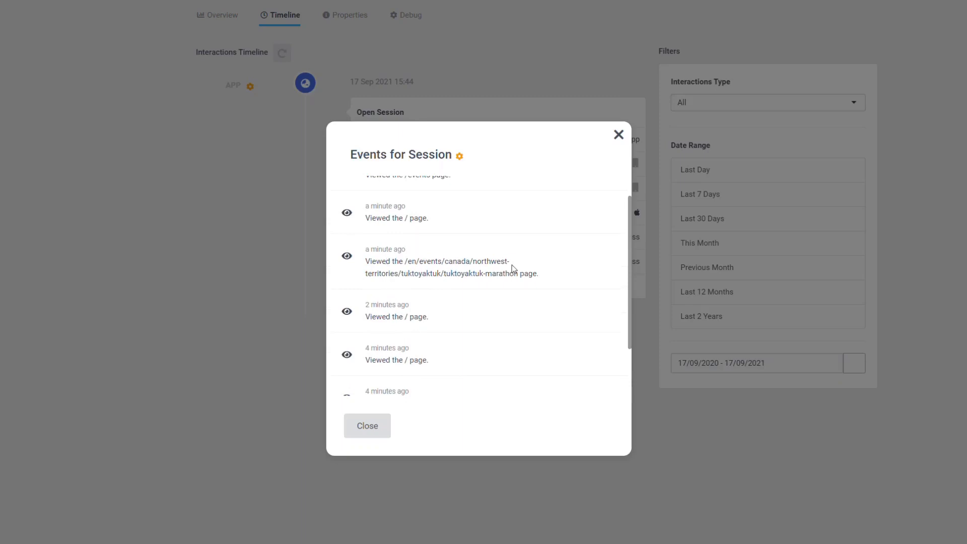
scroll(up, 3)
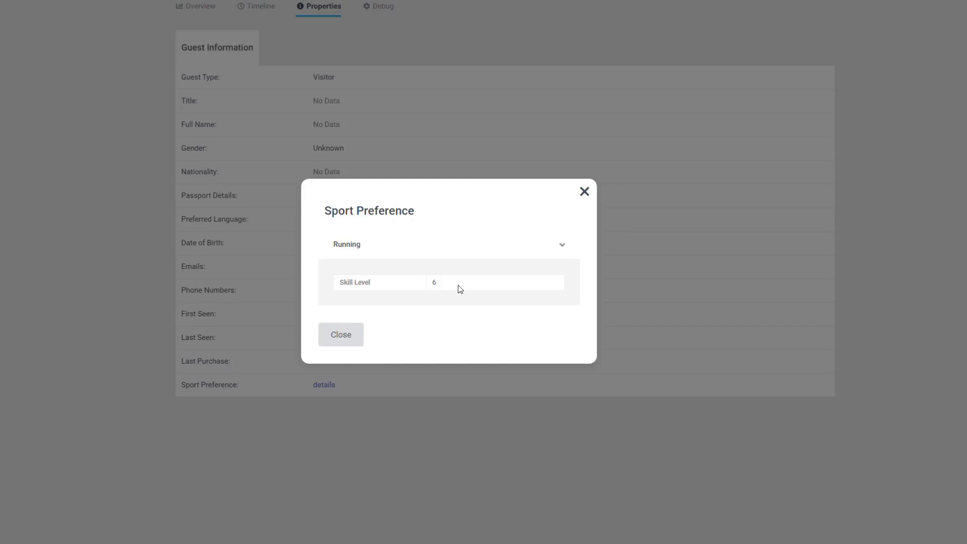
Show the guest's Properties tab with the anonymous Visitor's Guest Information.
click(340, 335)
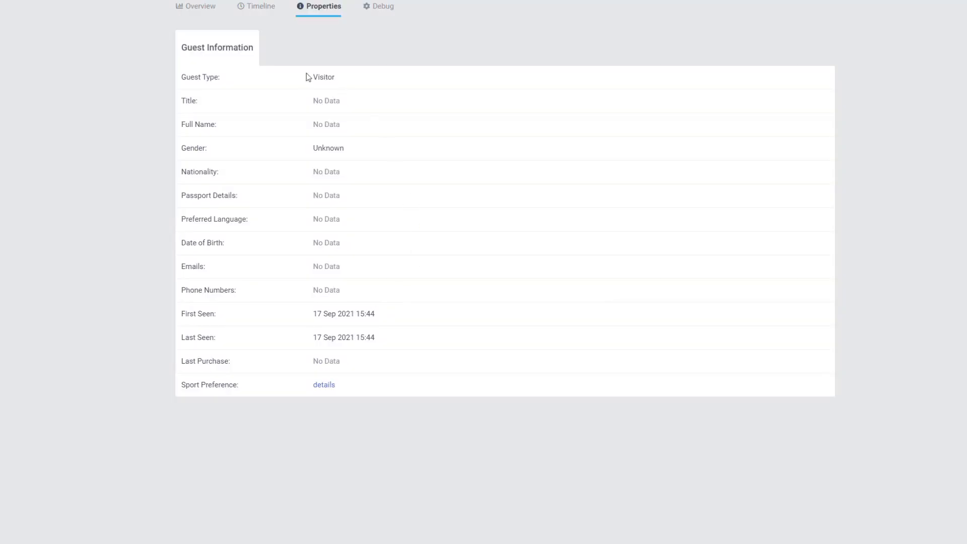
mouse_move(286, 357)
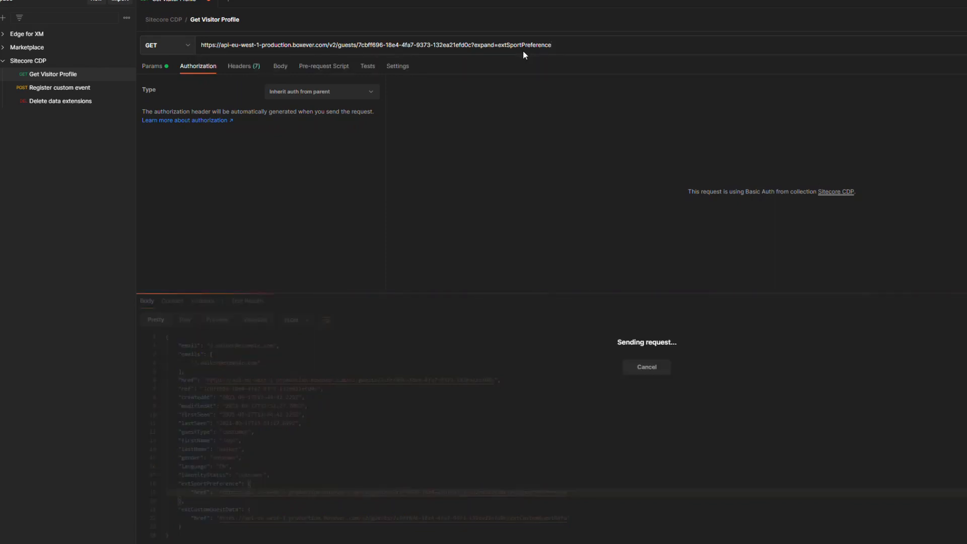
Select a request in Postman's collection sidebar, leaving the Register custom event POST open.
click(60, 87)
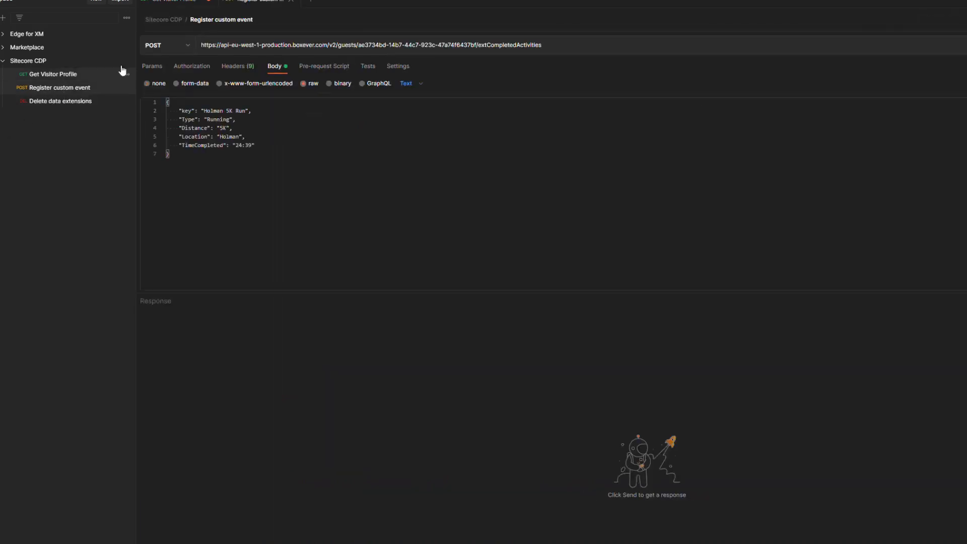